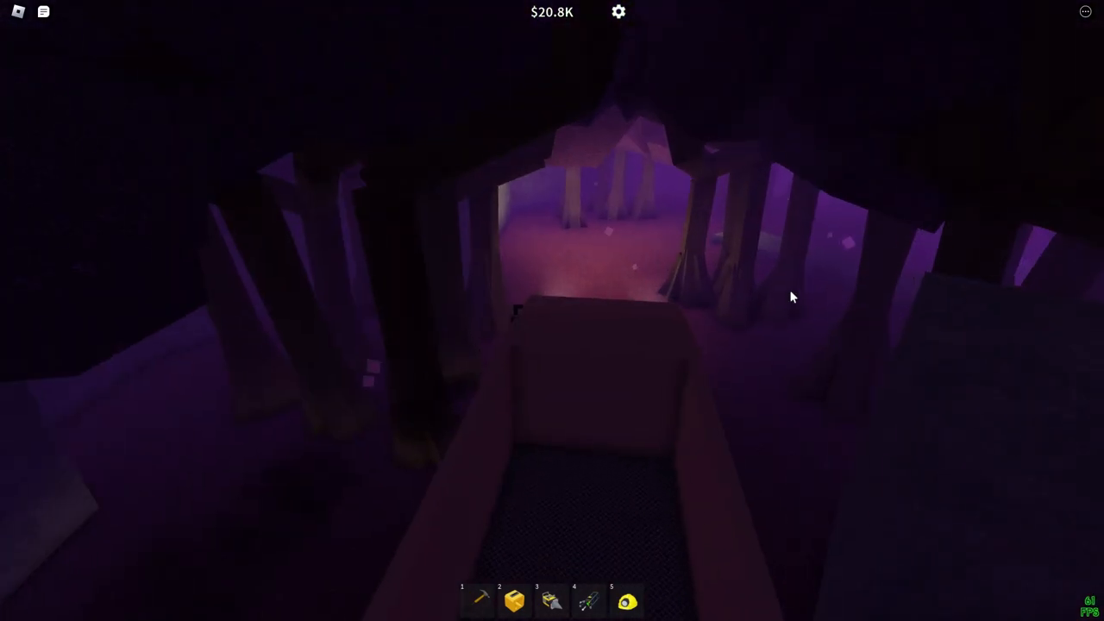
pyautogui.moveTo(792, 296)
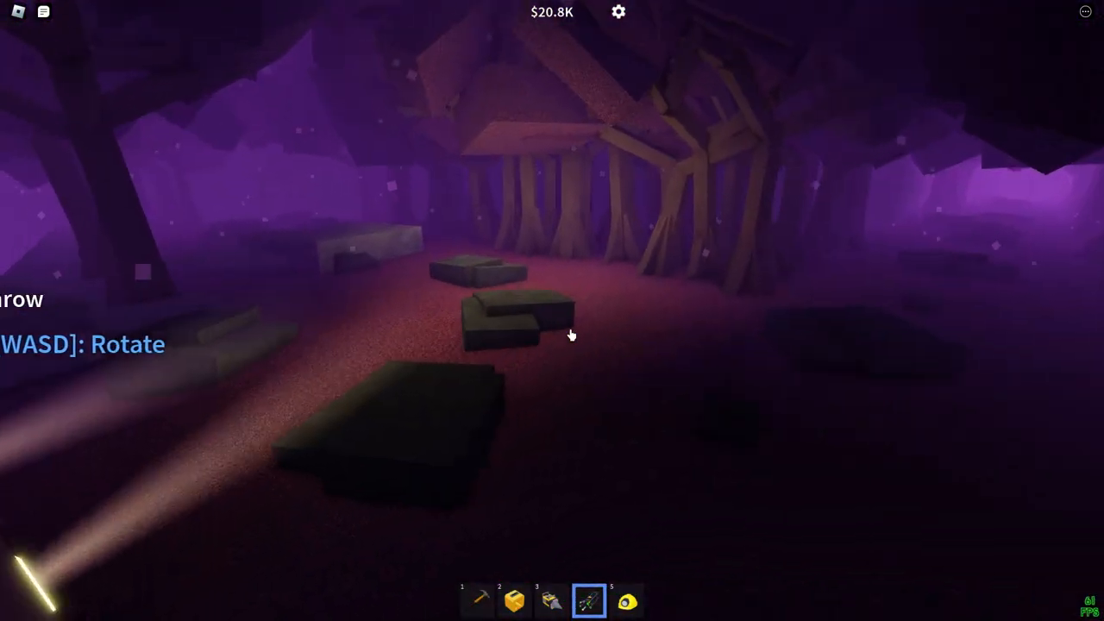
# Equip the drill from the hotbar to mine the dark green ore deposit.
pyautogui.click(545, 600)
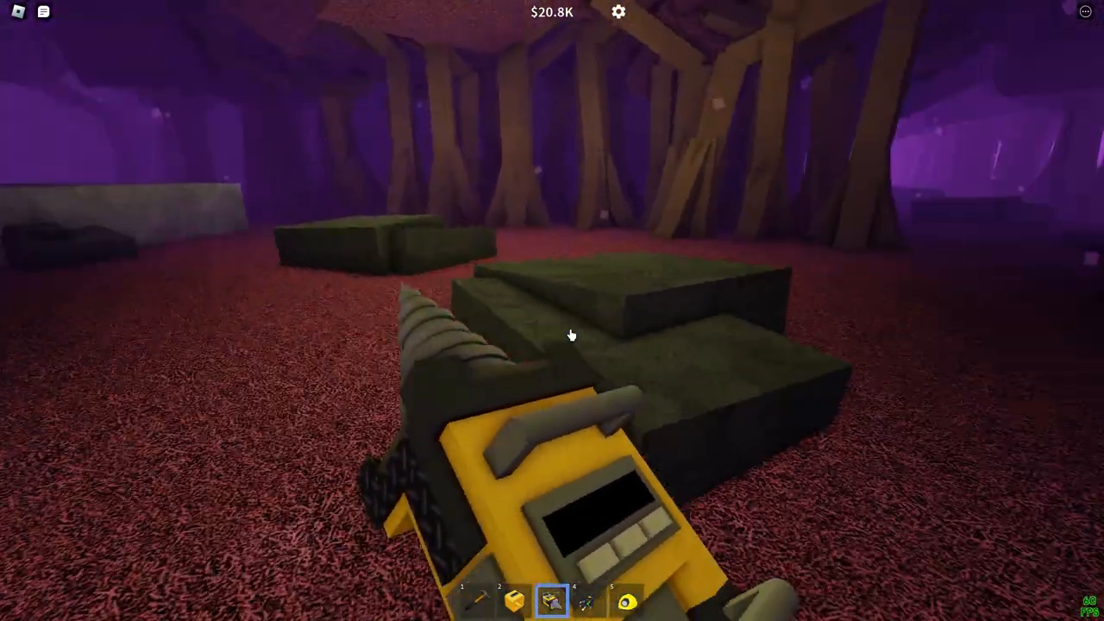